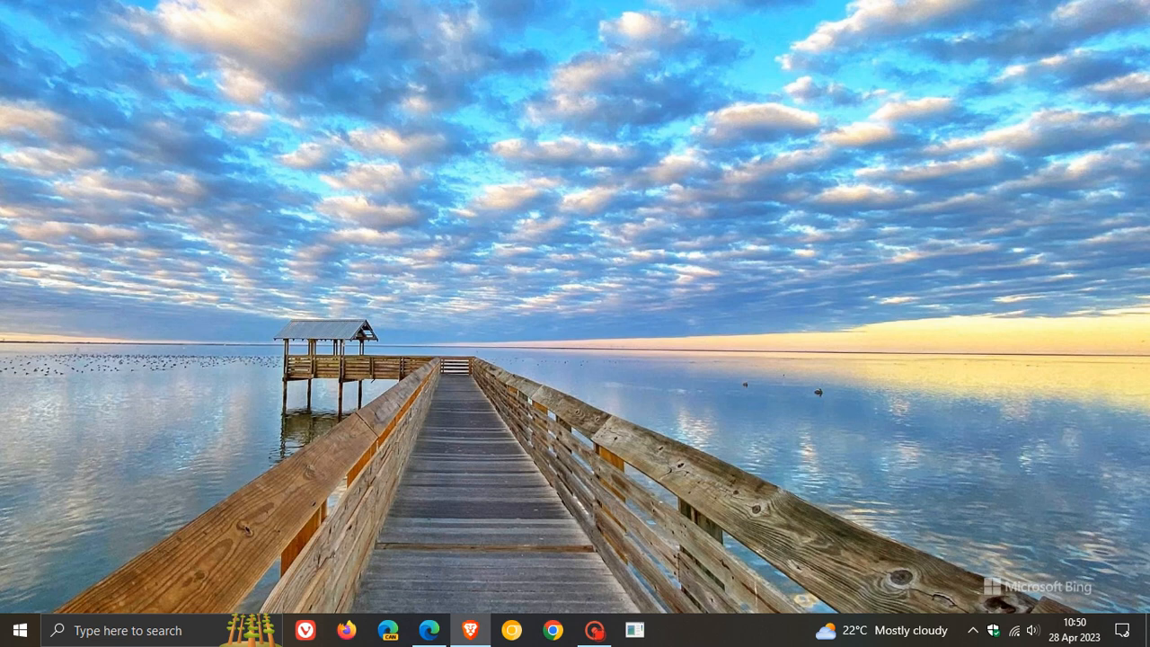
mouse_move(826, 296)
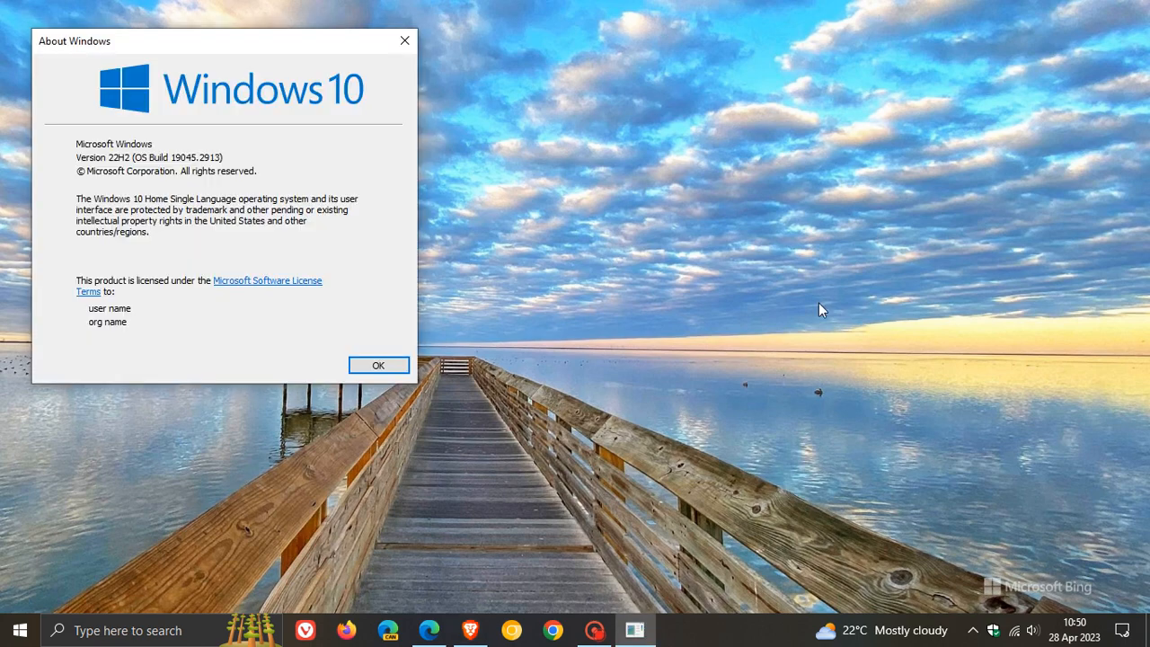
Step: Move the About Windows dialog showing Version 22H2 (OS Build 19045.2913) to mid-screen
left_click_drag(225, 40, 595, 110)
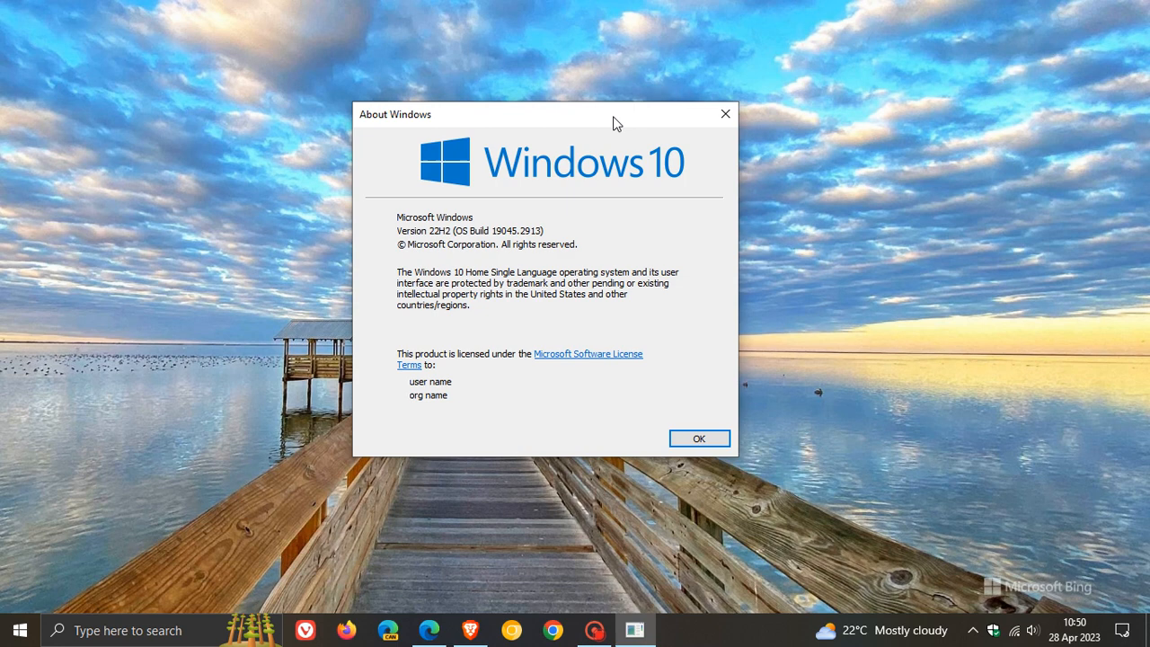
mouse_move(475, 226)
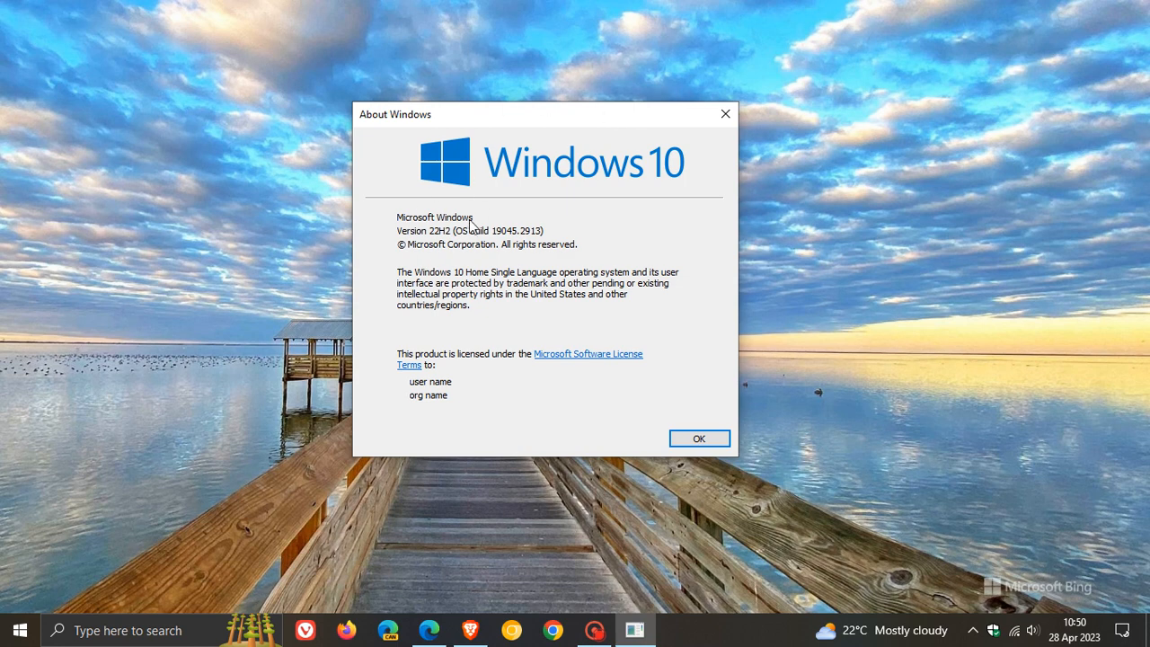
mouse_move(633, 212)
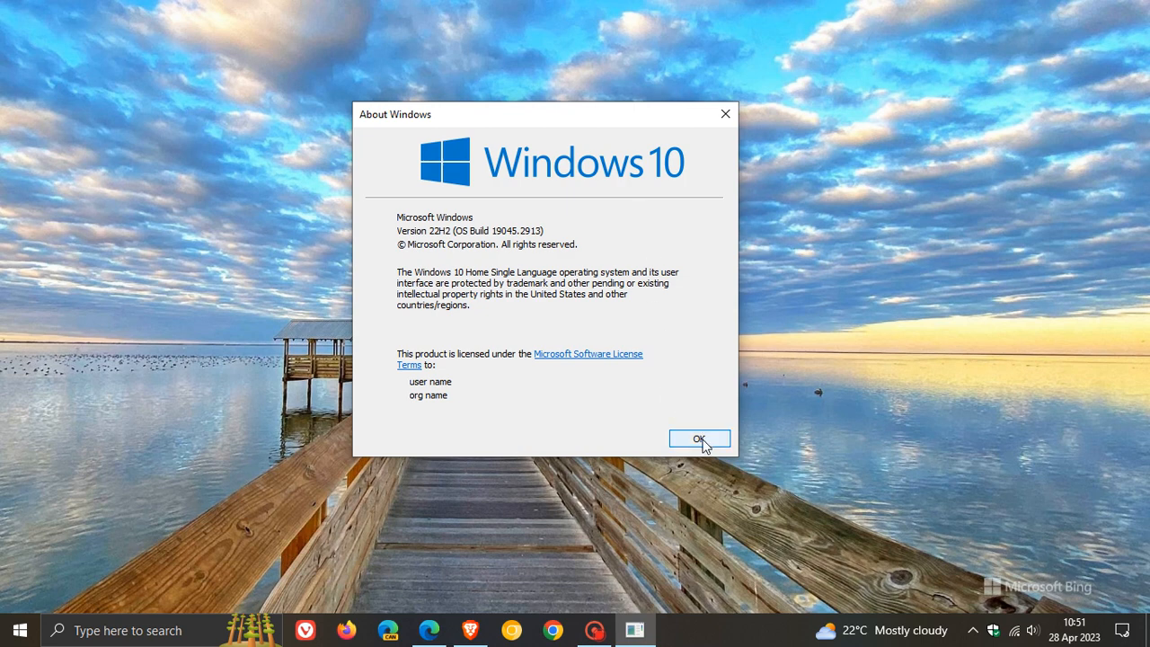
Step: Dismiss About Windows with OK and bring the Windows client roadmap update article forward
left_click(700, 438)
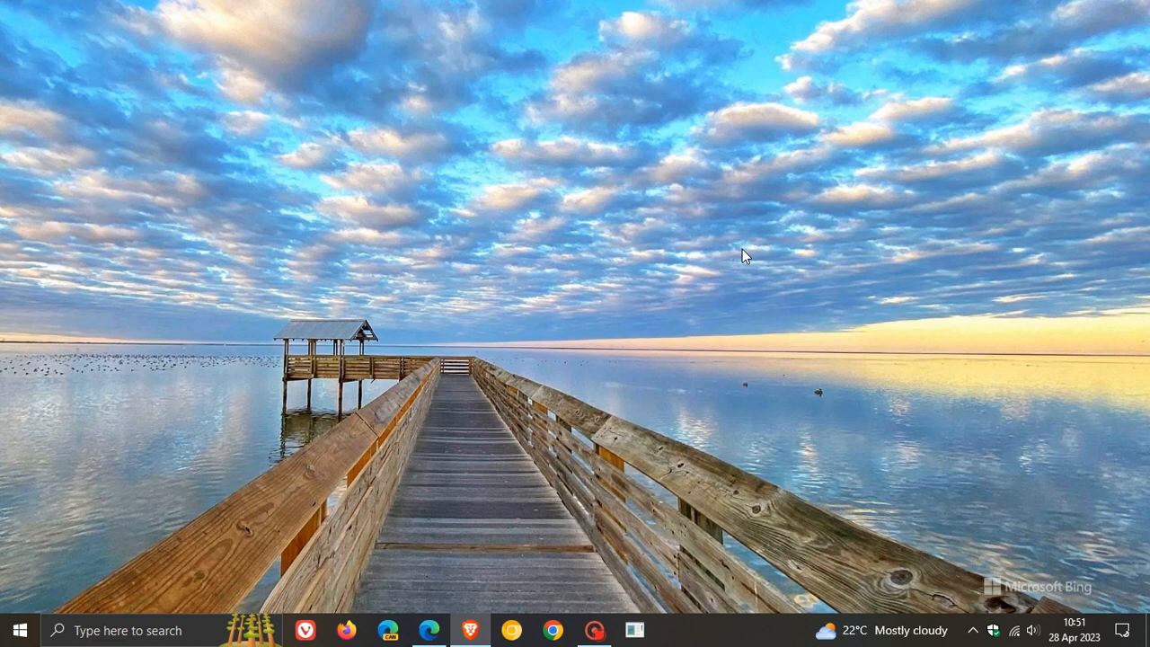
mouse_move(751, 233)
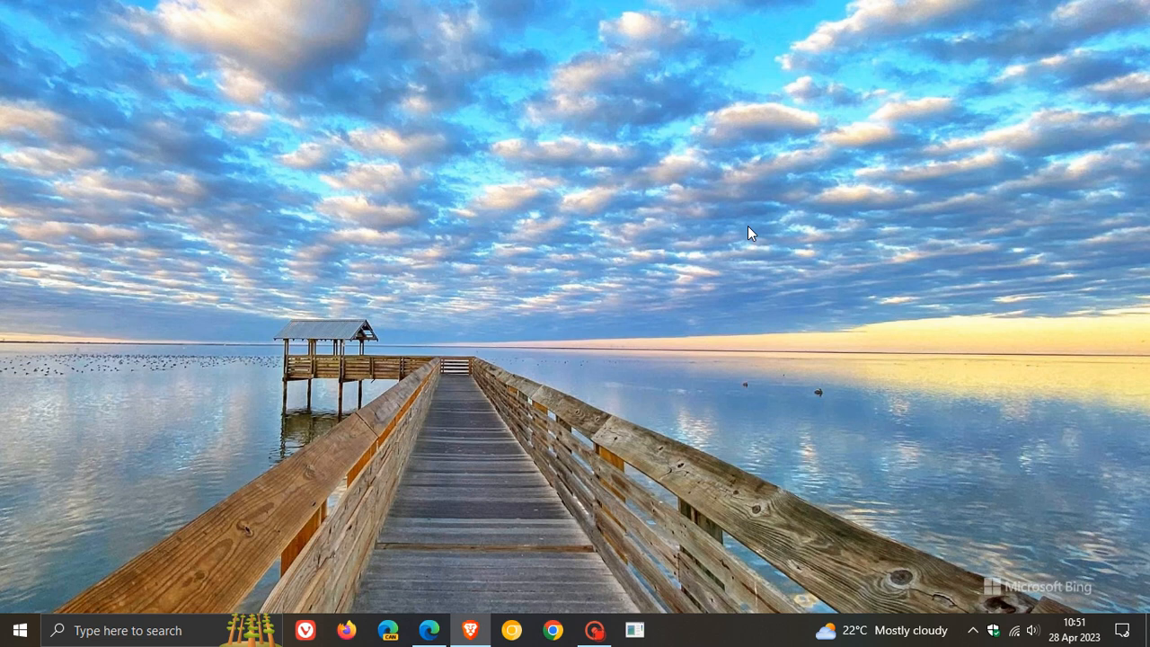
left_click(428, 629)
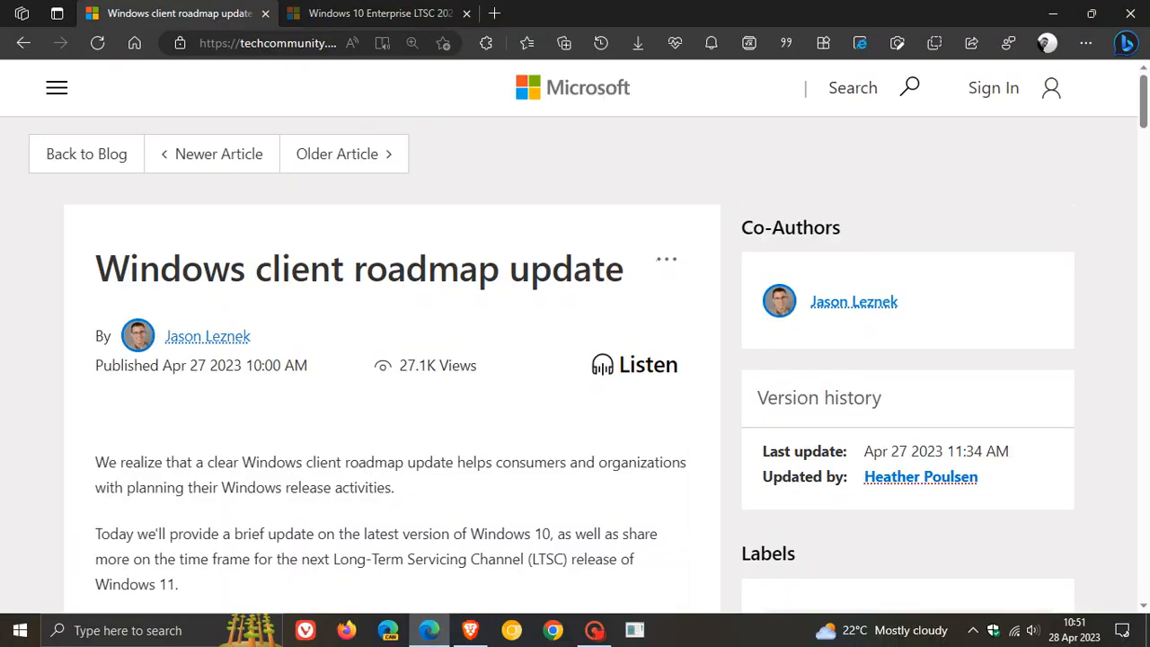
Step: Scroll to Windows 10 support lifecycle and highlight the October 14, 2025 end-of-support paragraph
scroll("down", 3)
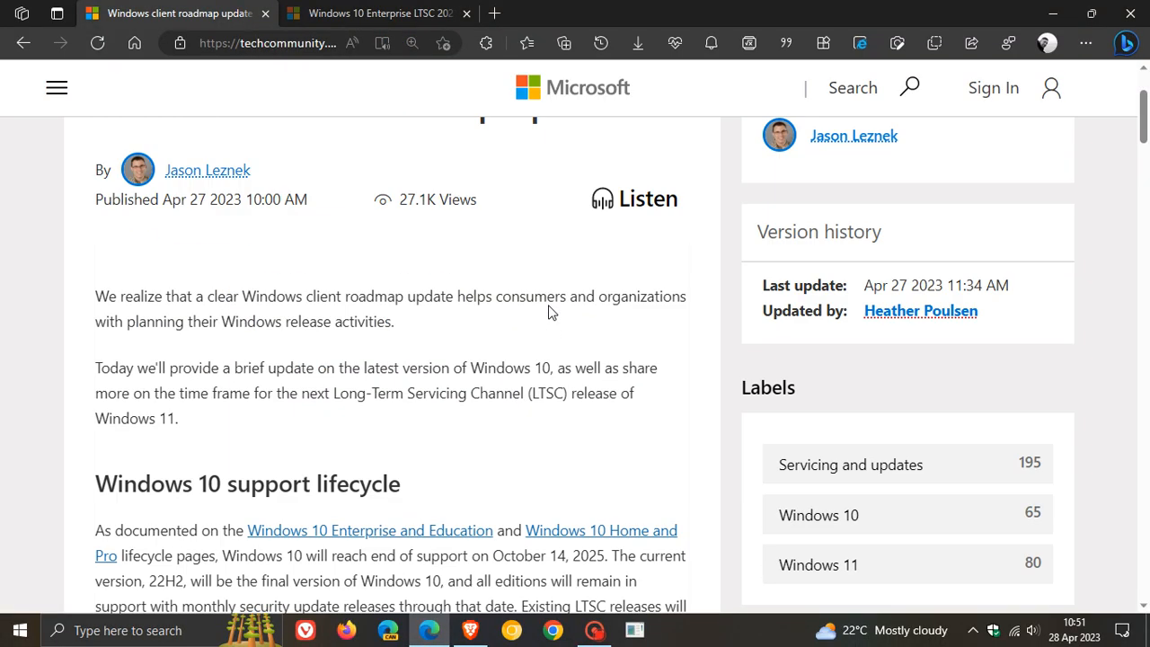
scroll("down", 3)
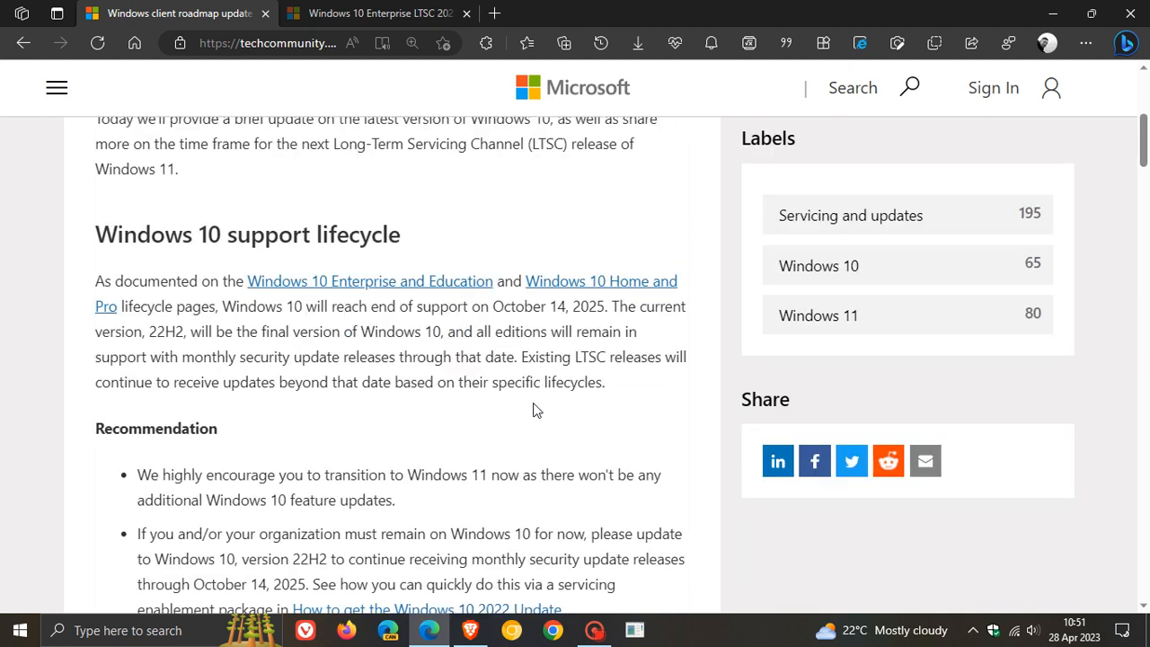
mouse_move(237, 325)
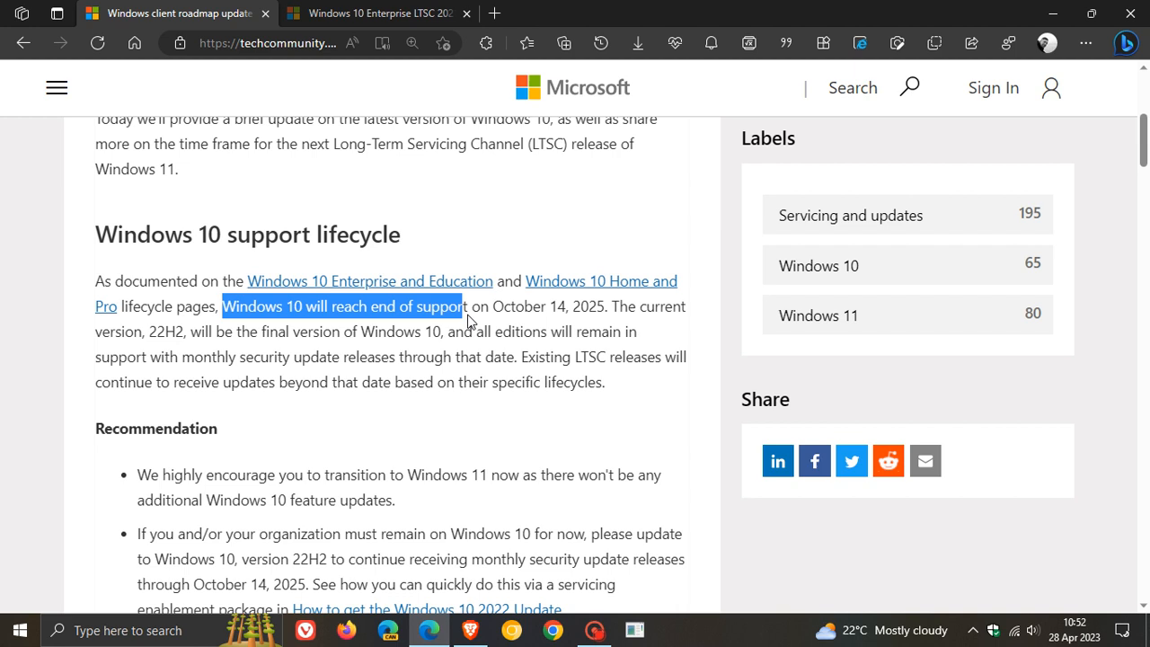
left_click_drag(467, 305, 601, 306)
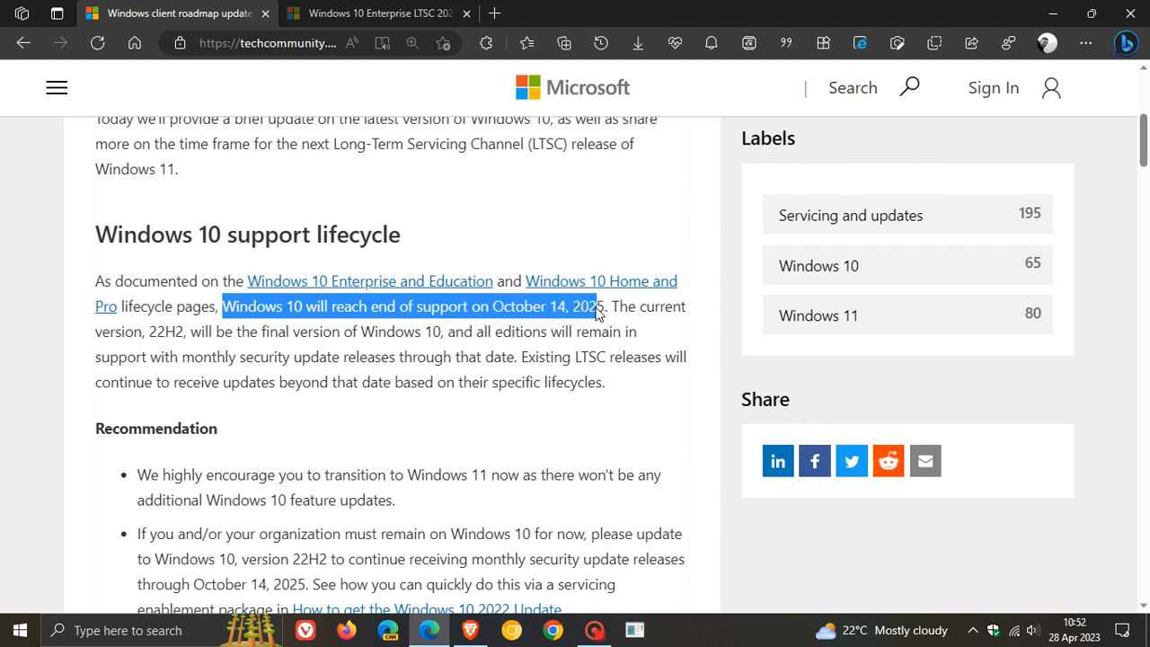
left_click_drag(601, 306, 683, 305)
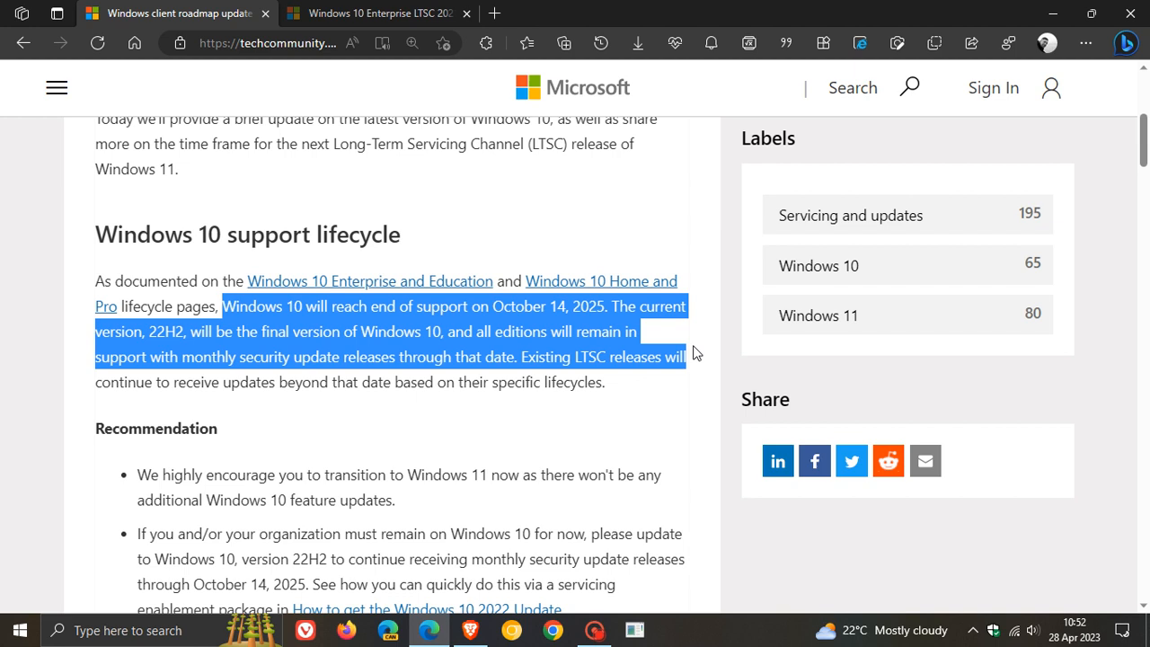
left_click_drag(697, 356, 698, 379)
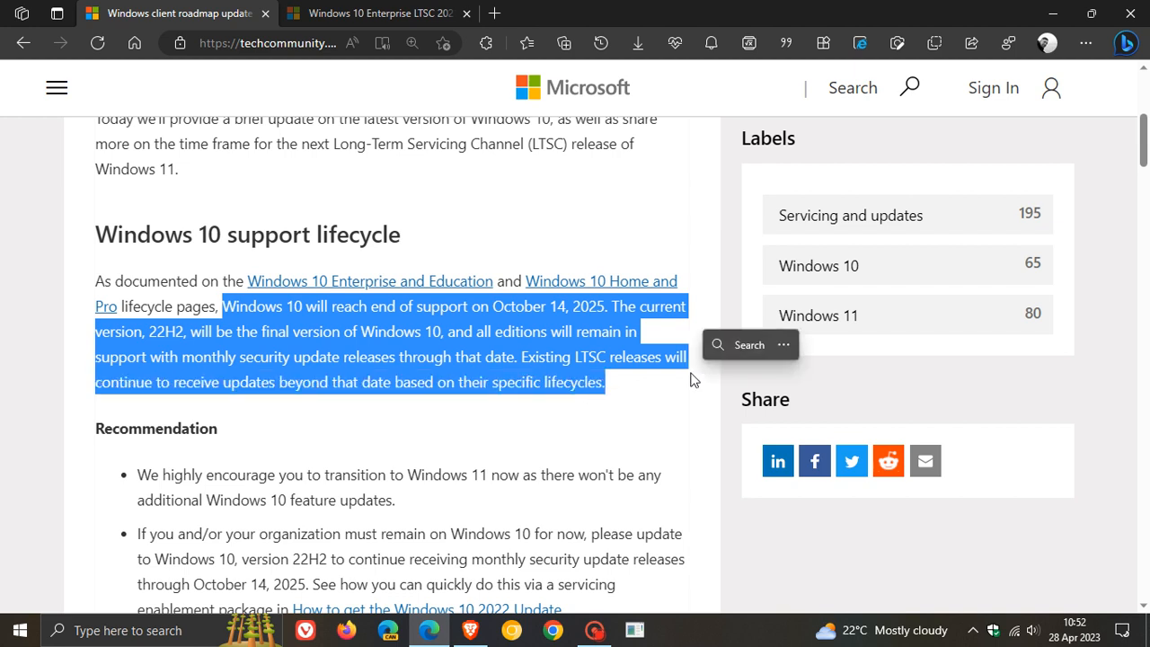
left_click(674, 401)
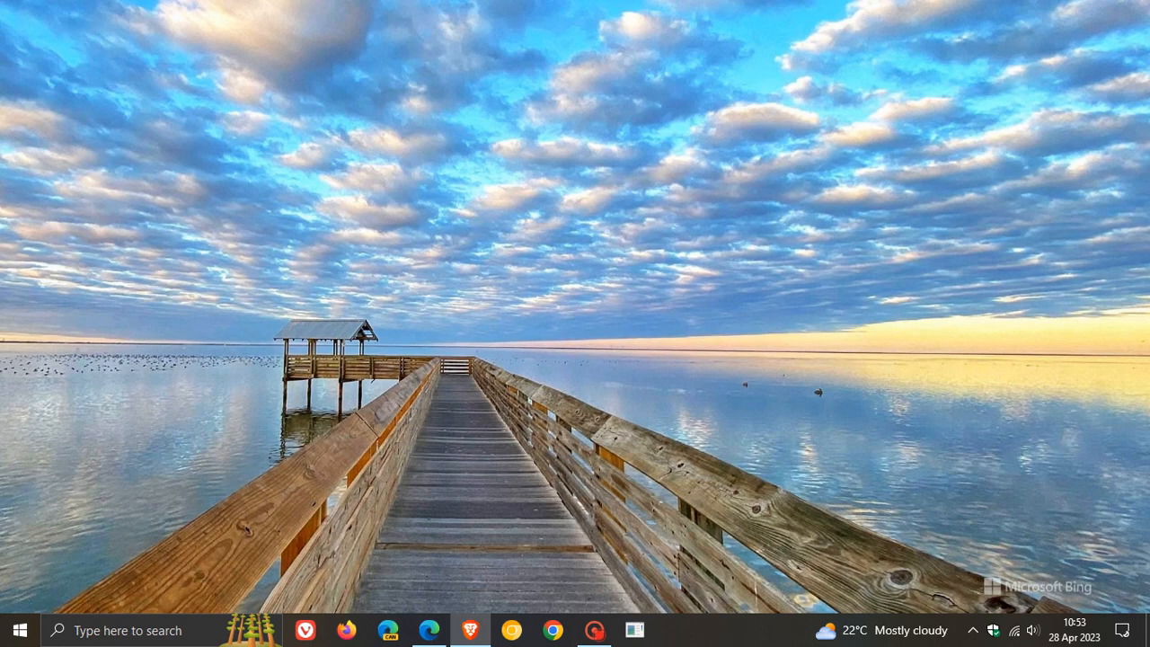
mouse_move(492, 557)
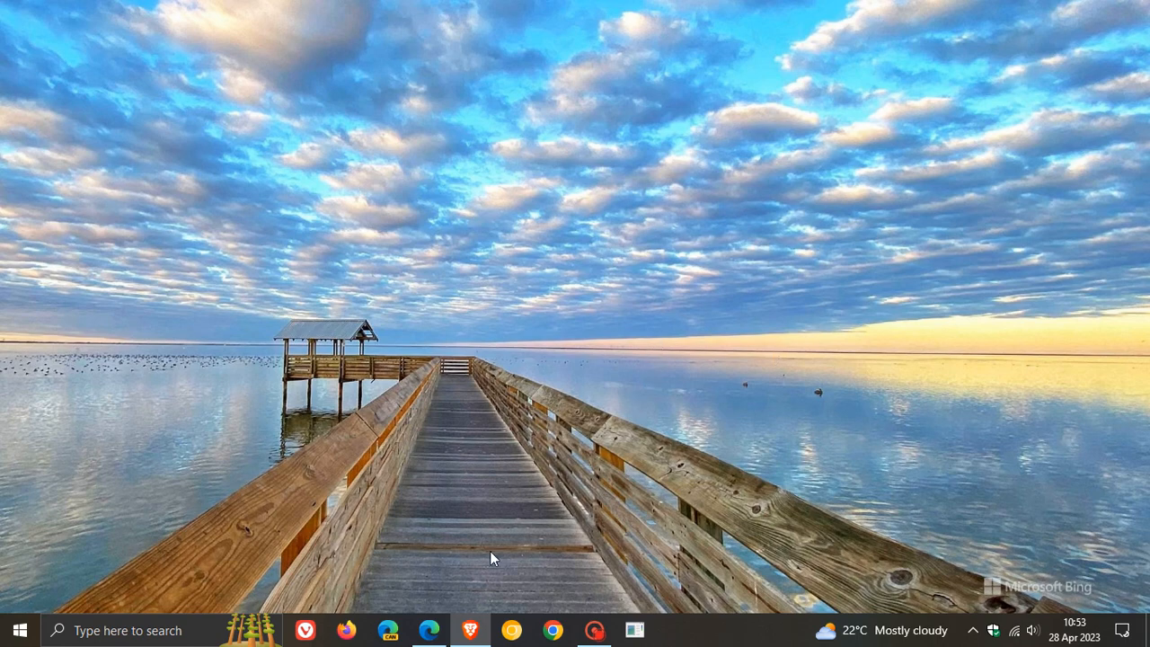
left_click(430, 629)
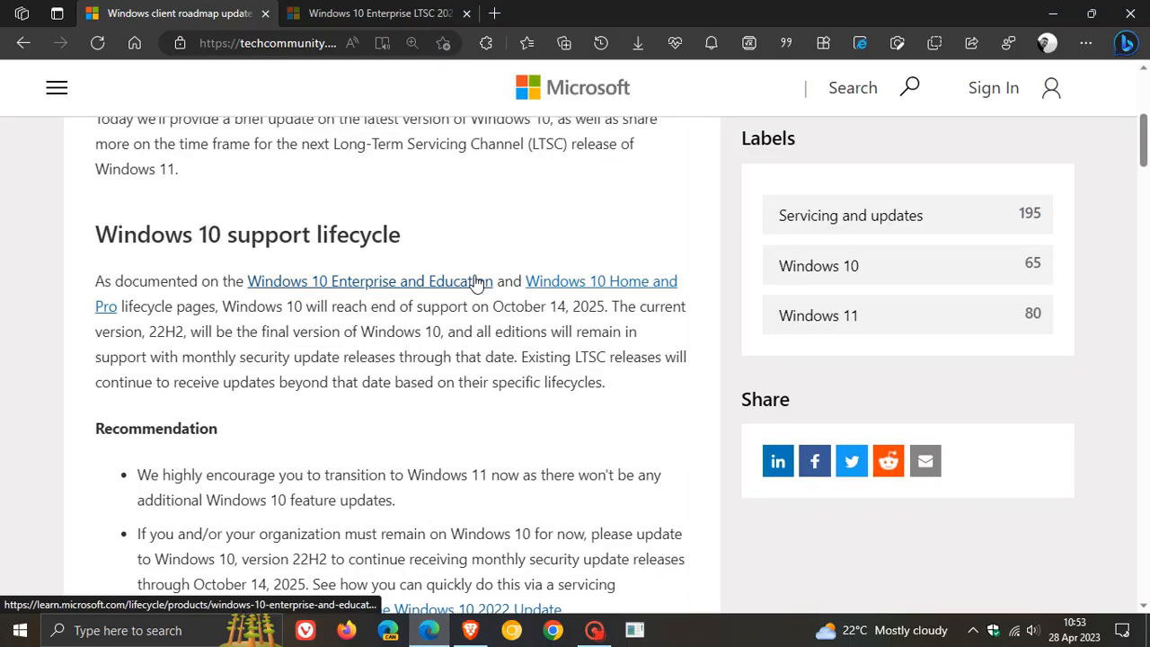
Step: Switch to the Windows 10 Enterprise LTSC 2021 lifecycle page with mainstream end Jan 12, 2027
scroll("up", 3)
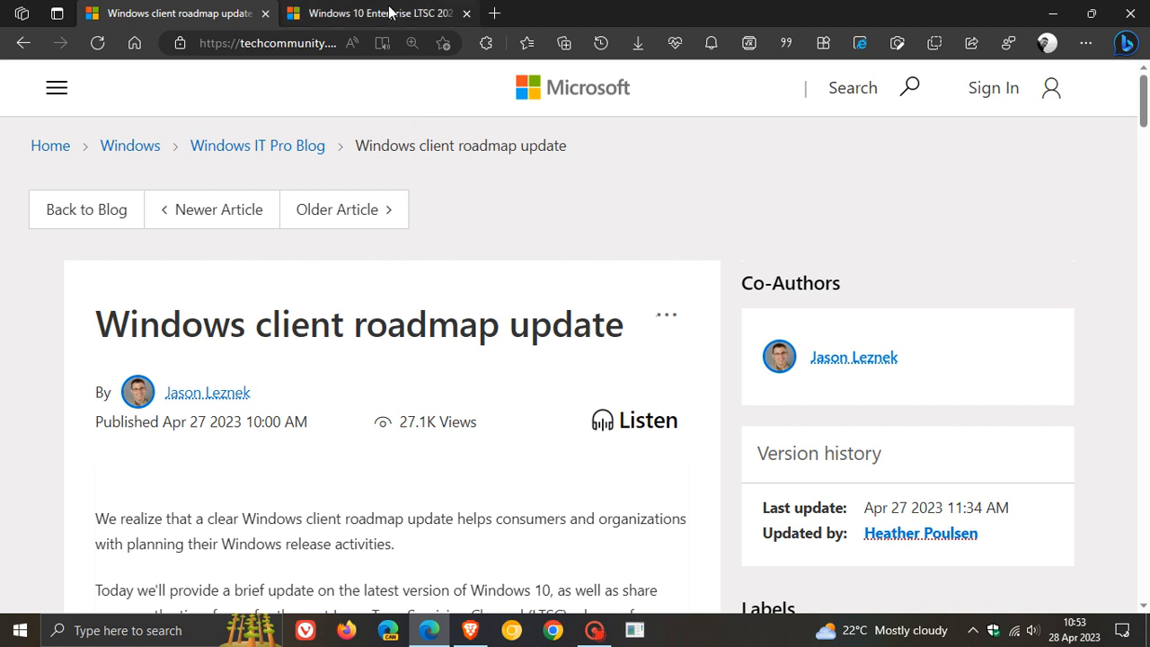
left_click(377, 12)
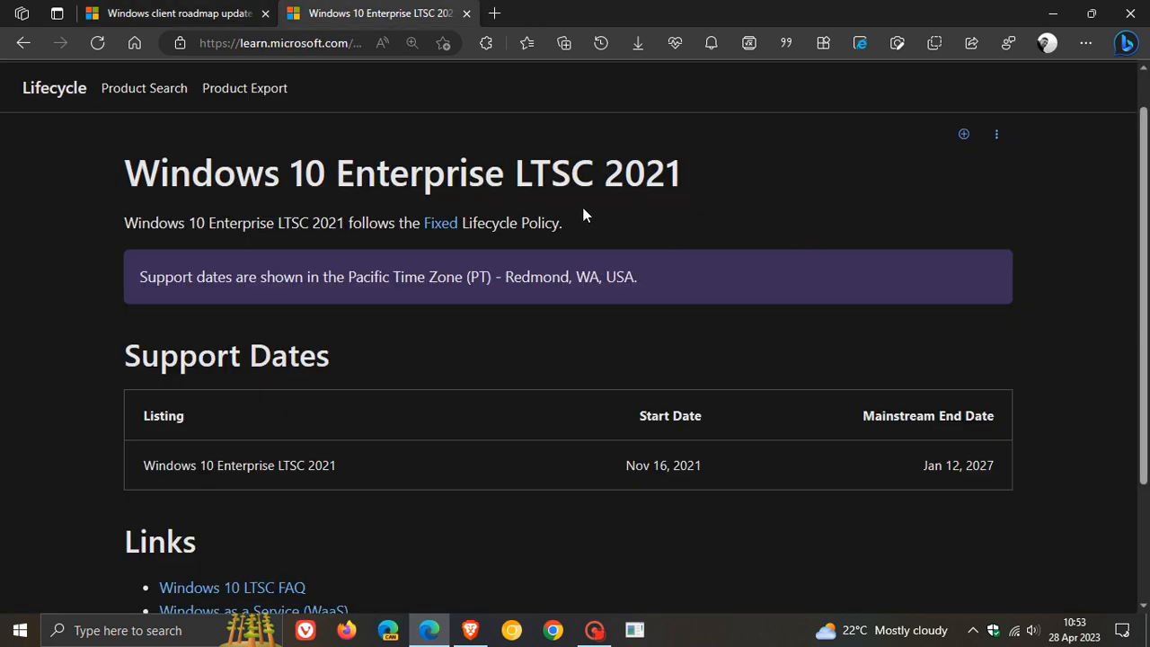
mouse_move(729, 286)
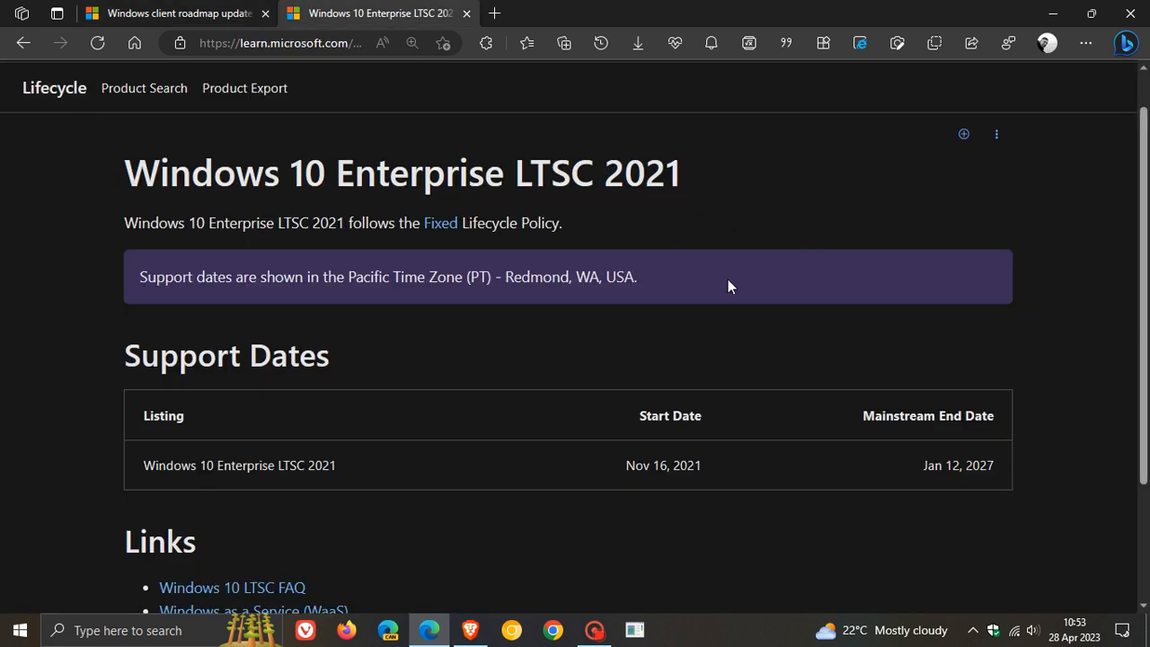
mouse_move(916, 471)
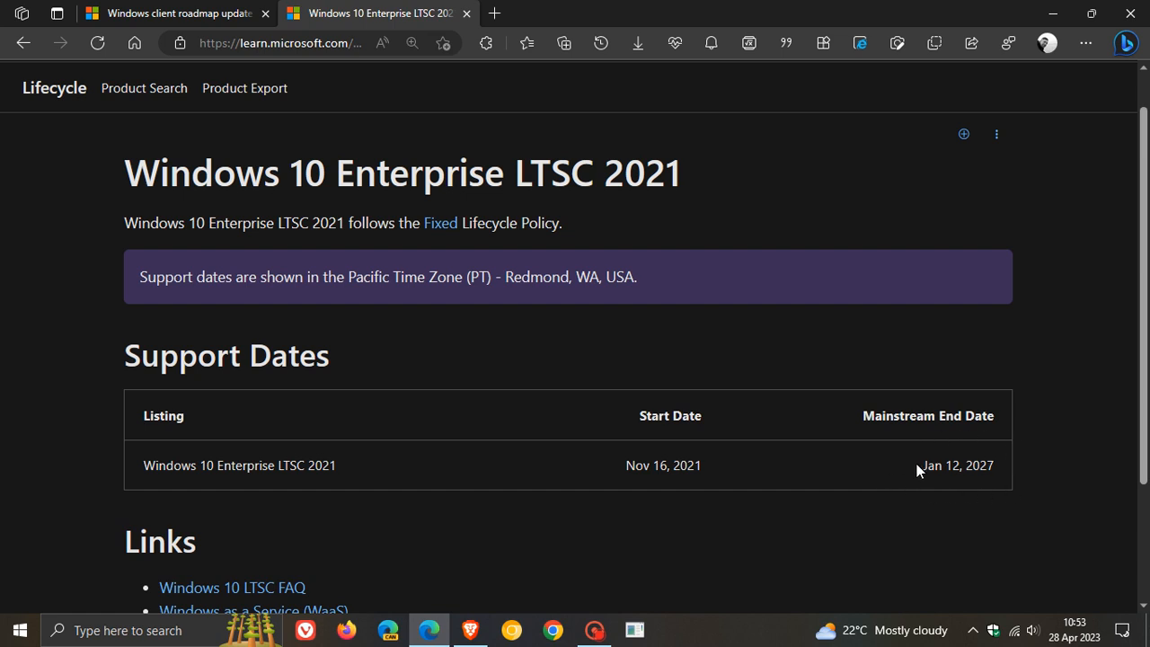
mouse_move(953, 499)
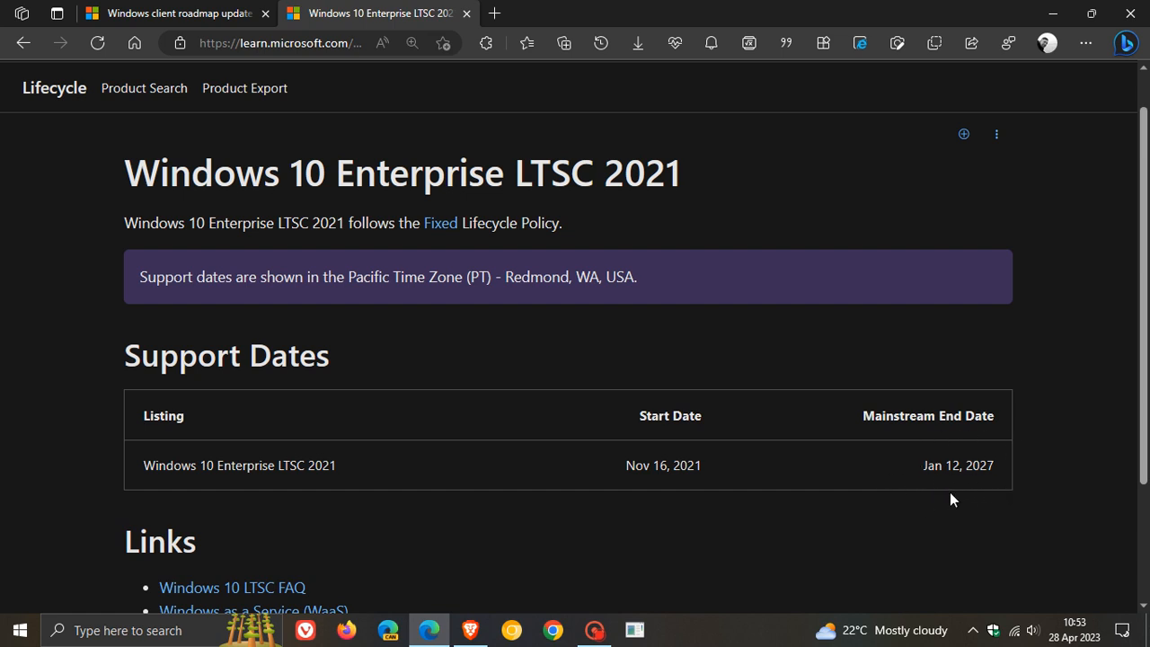
mouse_move(1003, 500)
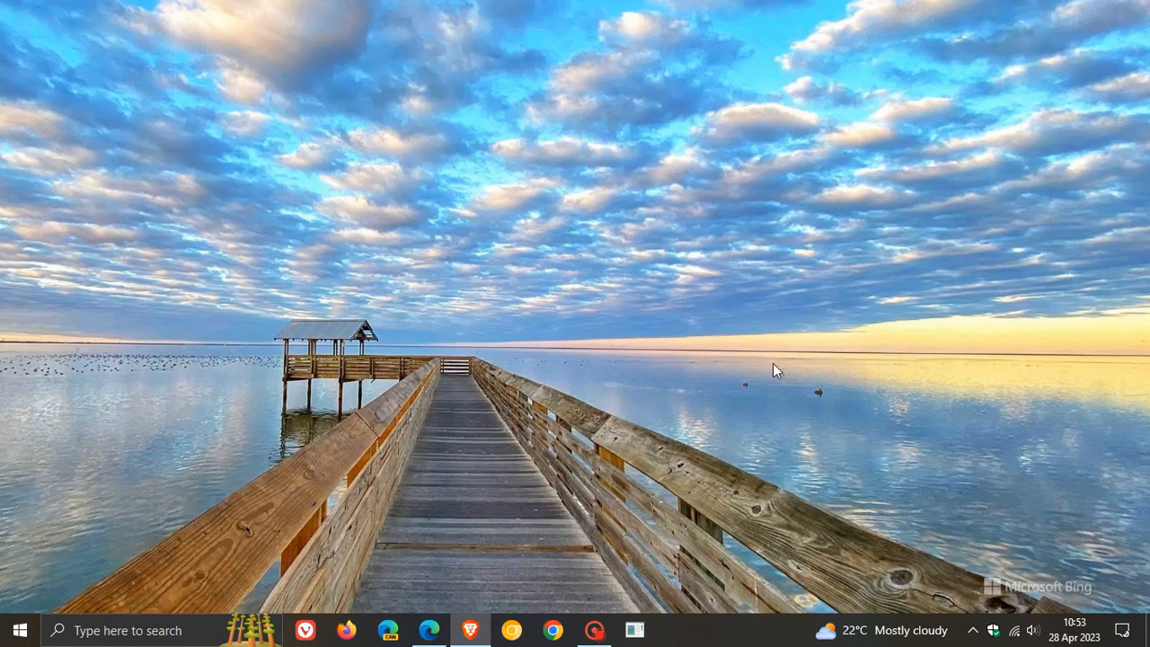
mouse_move(774, 302)
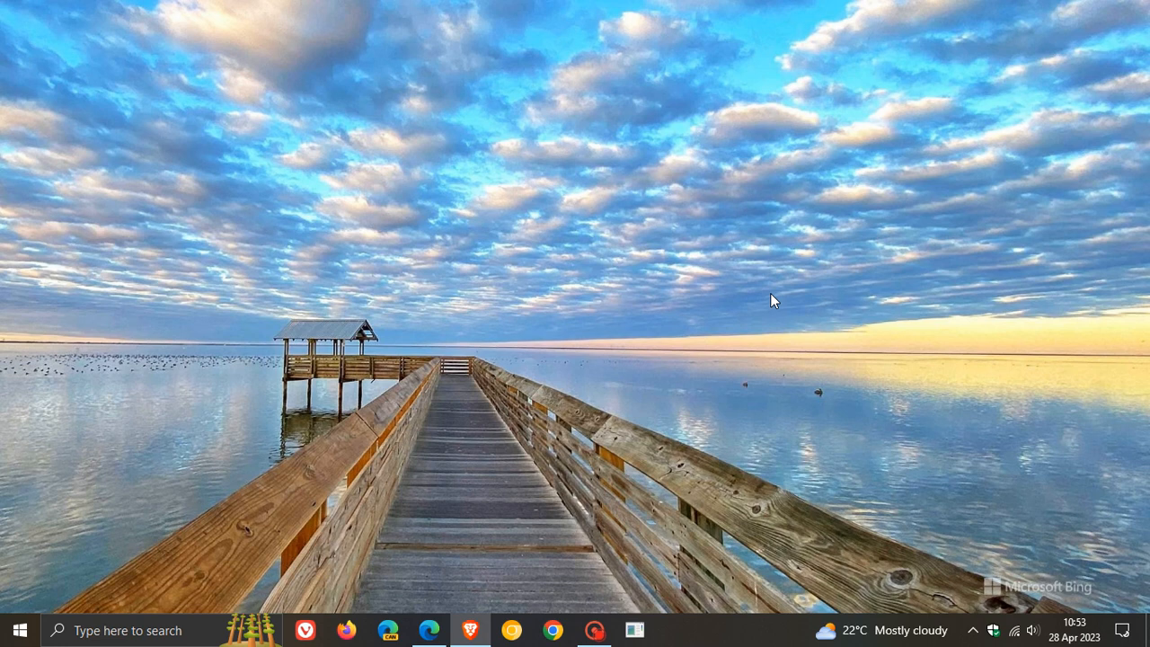
mouse_move(776, 273)
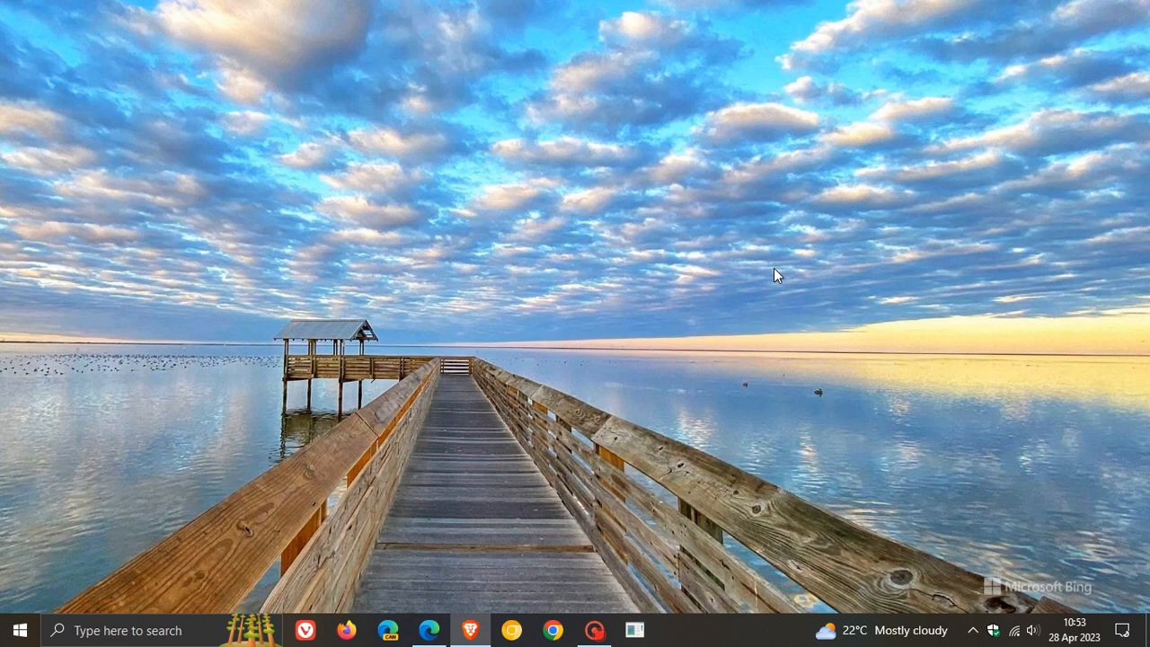
mouse_move(524, 315)
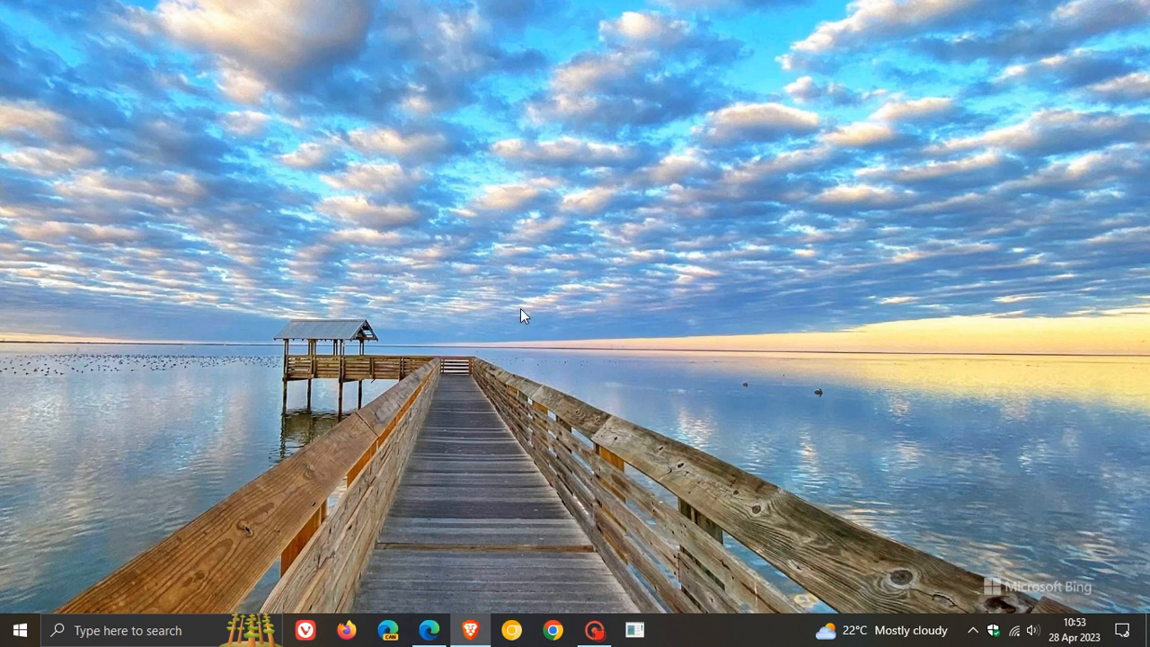
mouse_move(704, 259)
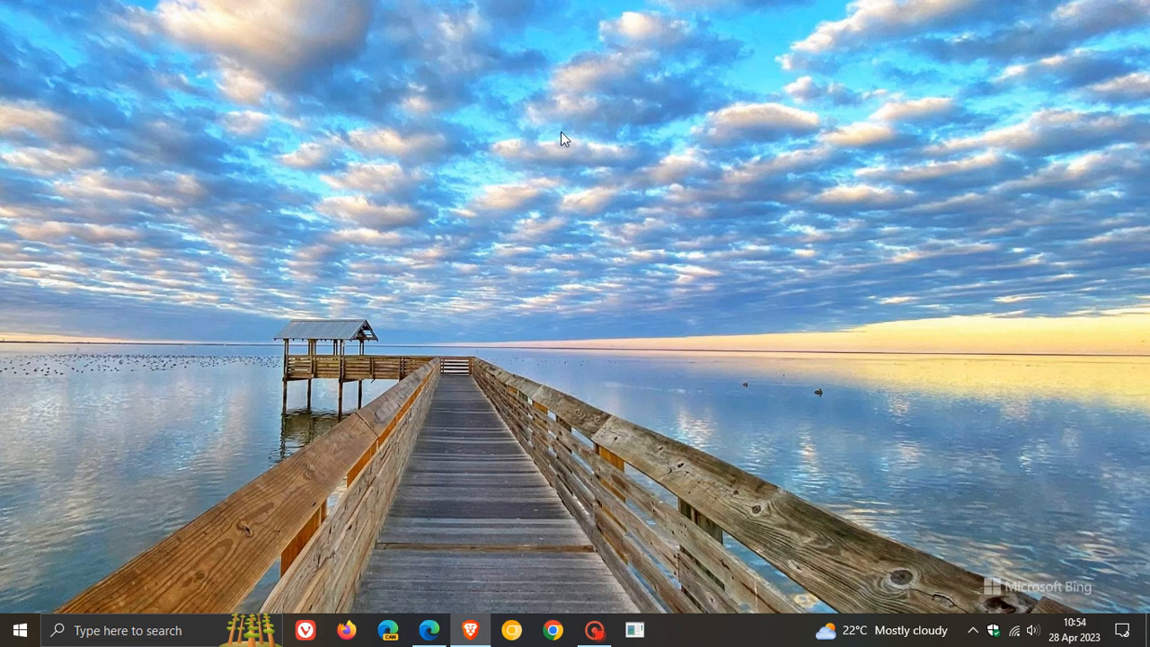
mouse_move(697, 261)
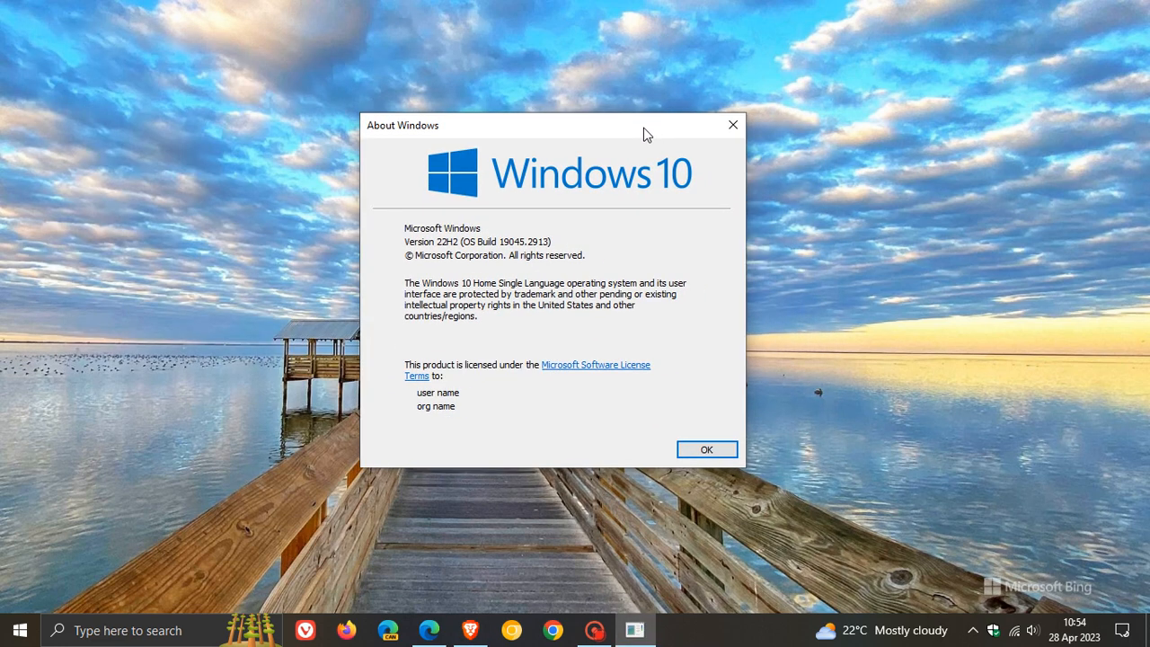
mouse_move(669, 261)
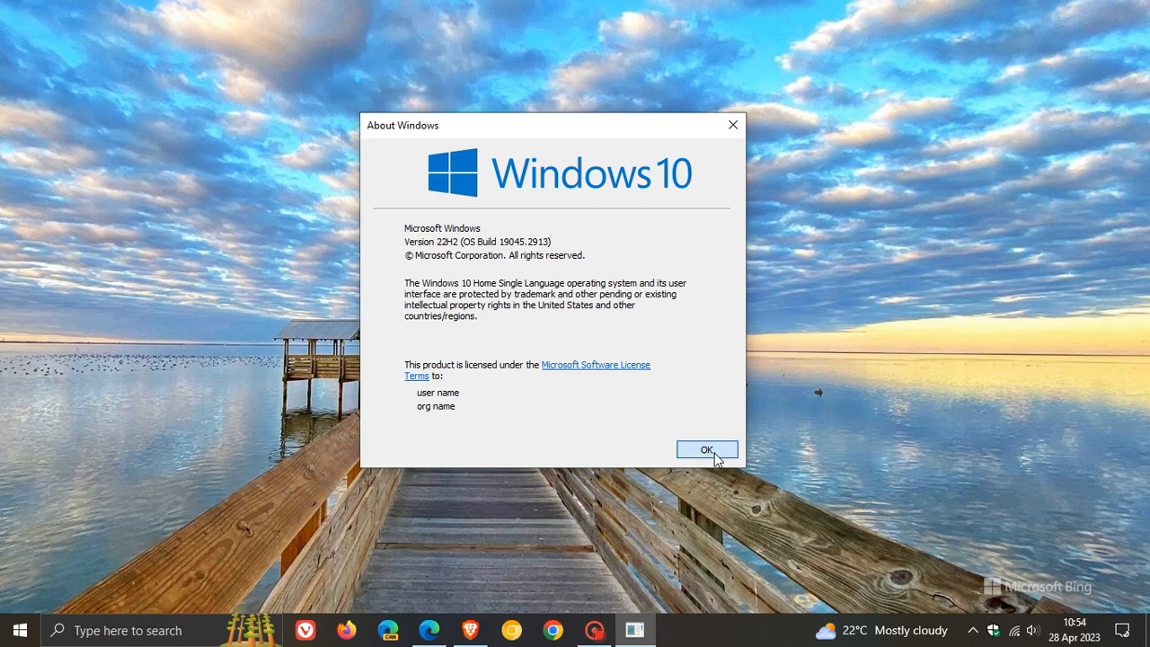
left_click(708, 450)
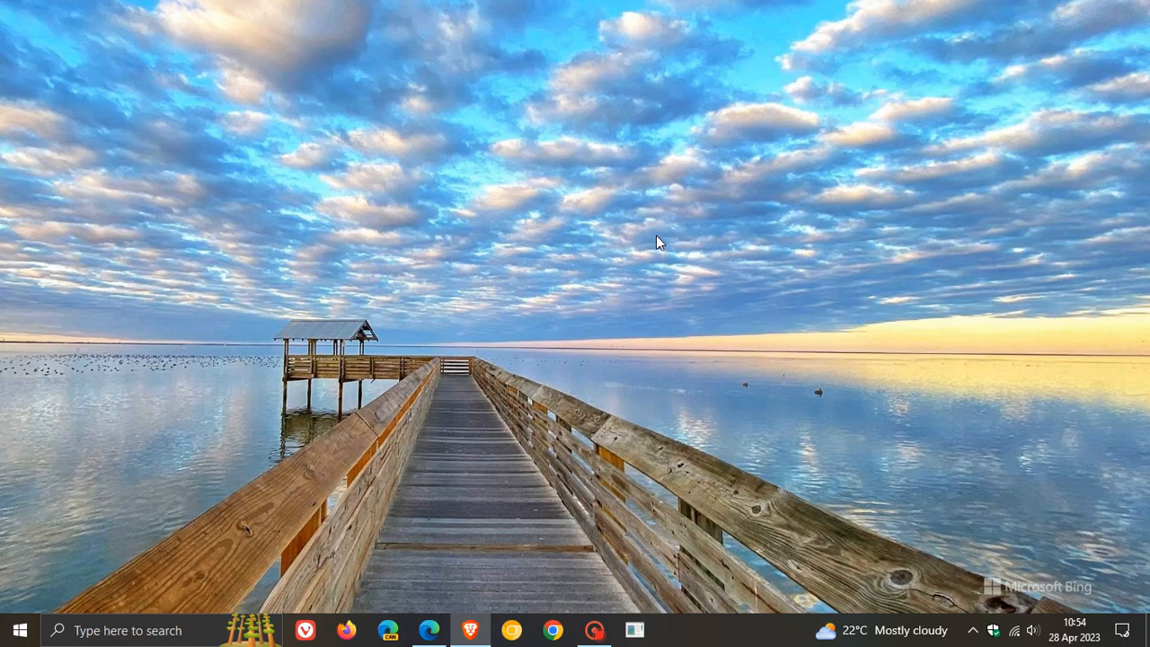